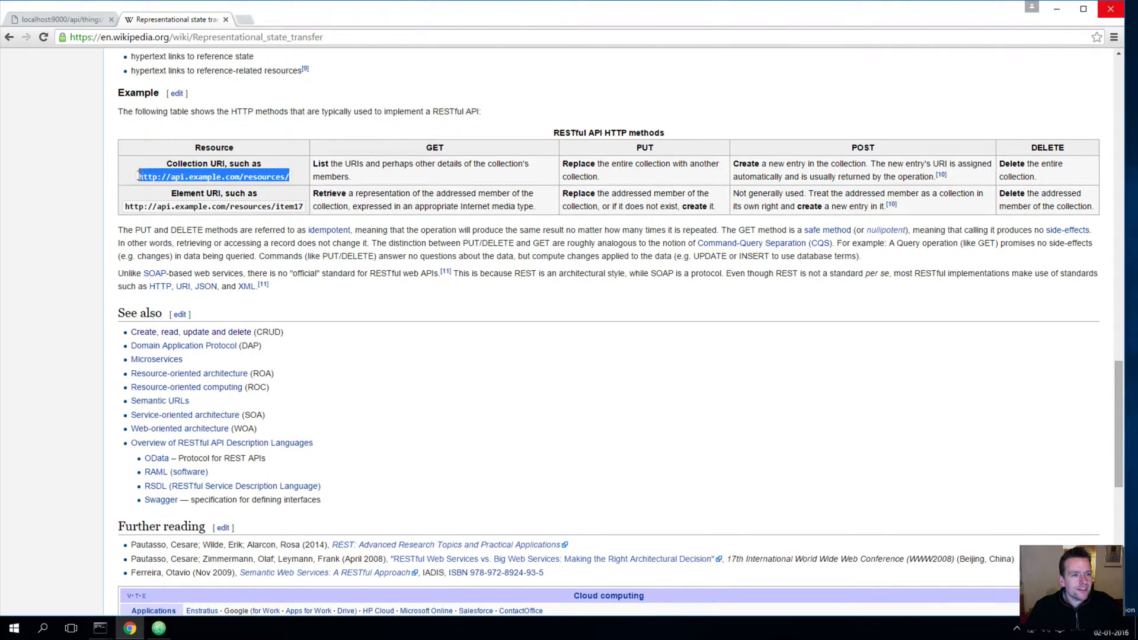
Step: Load localhost:9000/api/things in the address bar, then append the first thing's ID to fetch Optimized Build
double_click(266, 176)
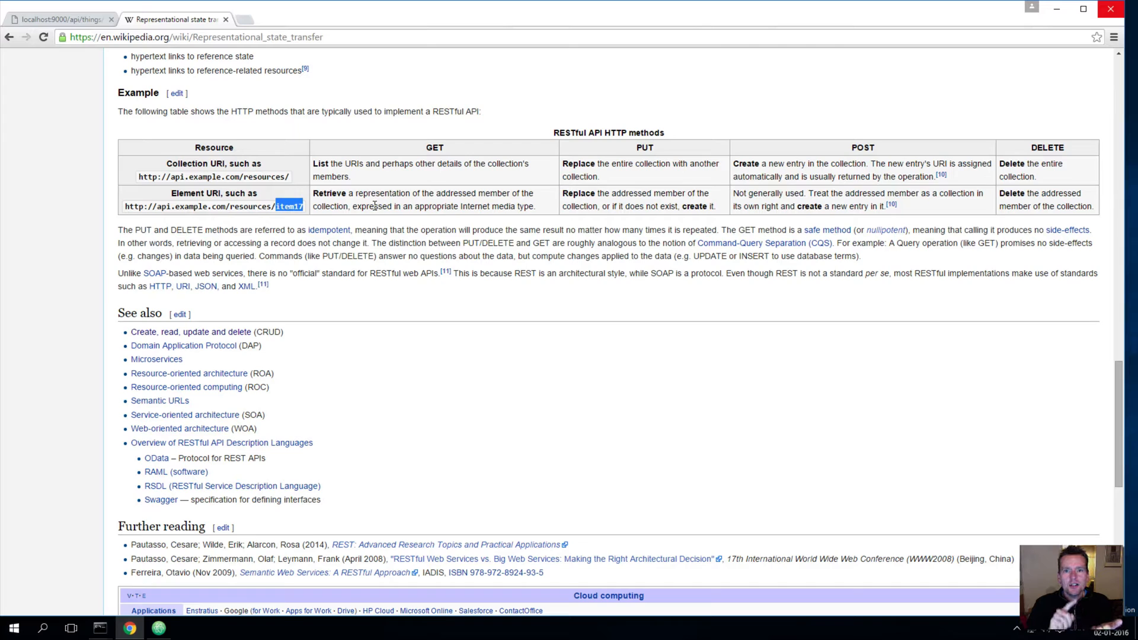
mouse_move(438, 209)
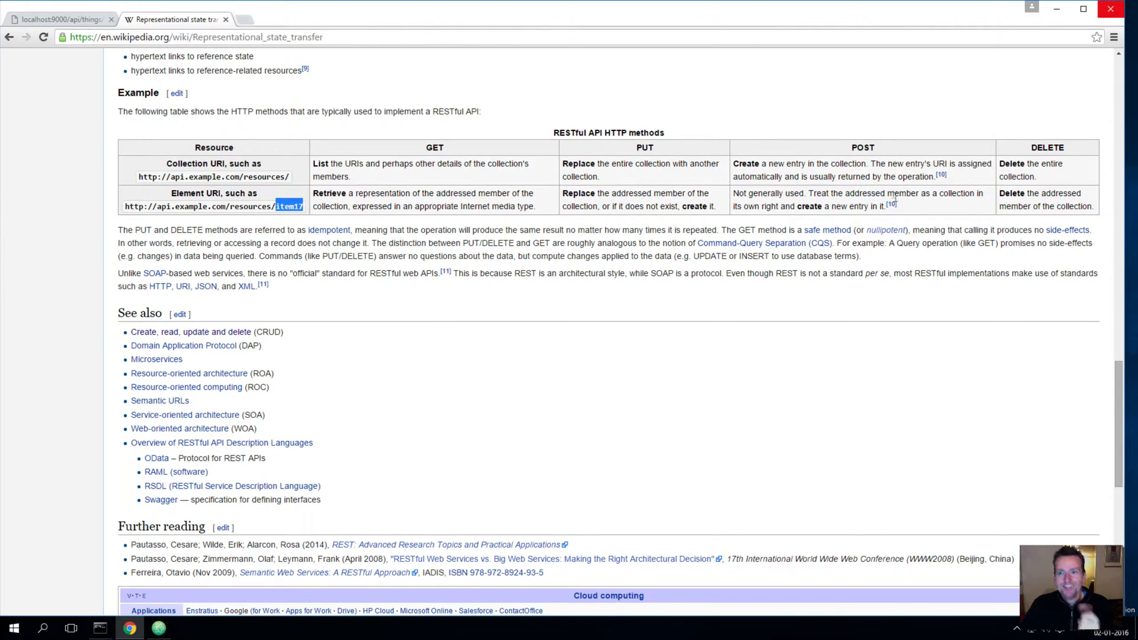
mouse_move(852, 203)
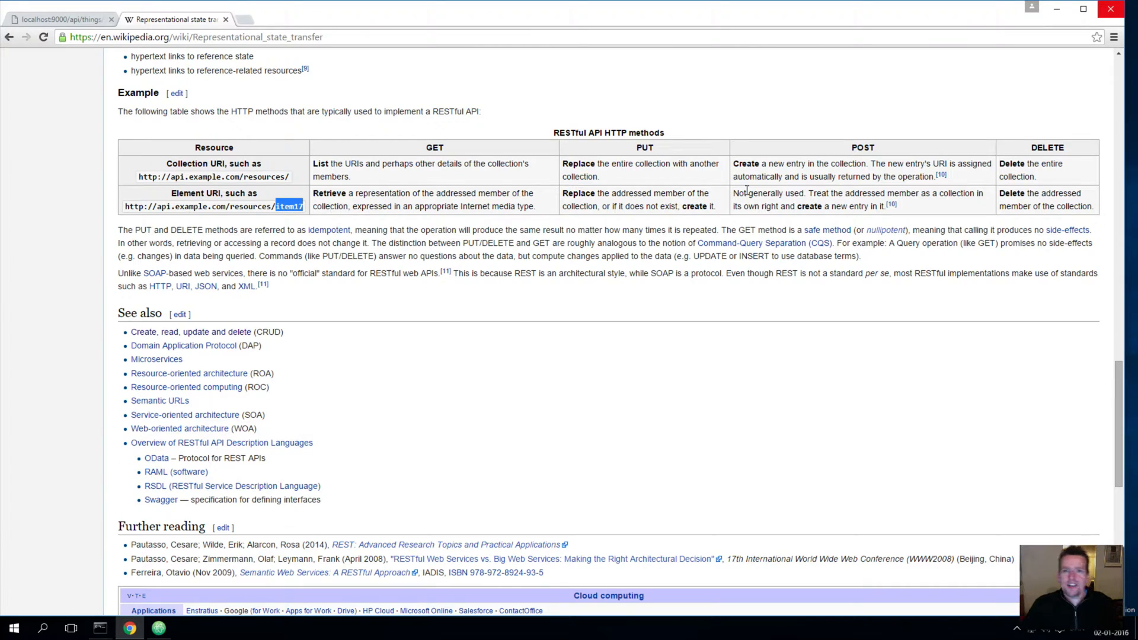
mouse_move(757, 189)
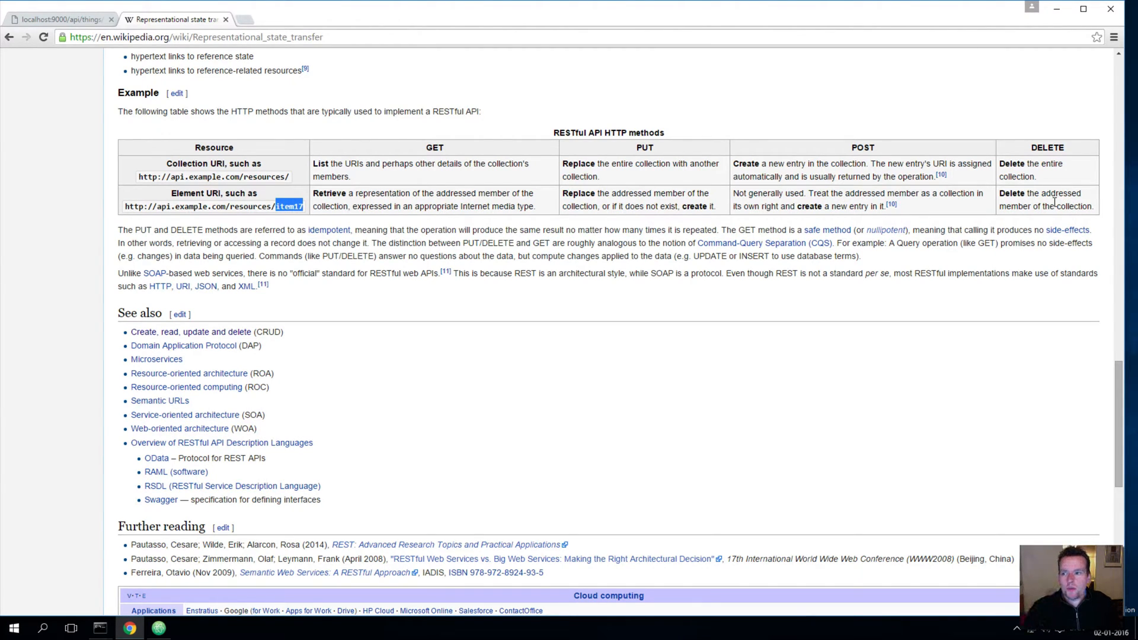
mouse_move(1043, 164)
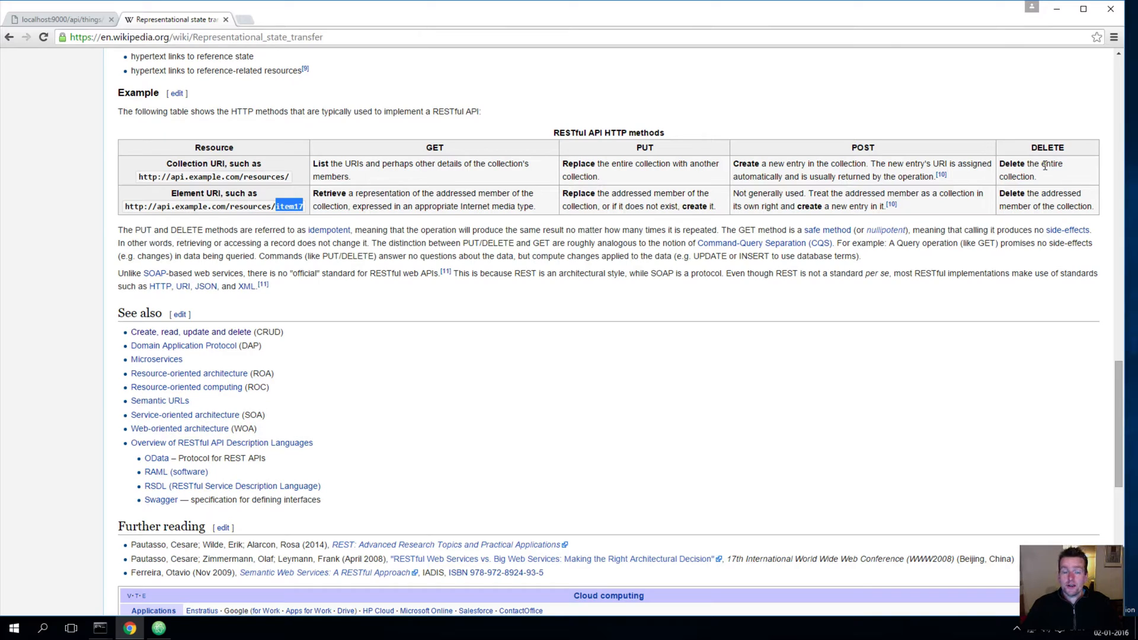
click(58, 19)
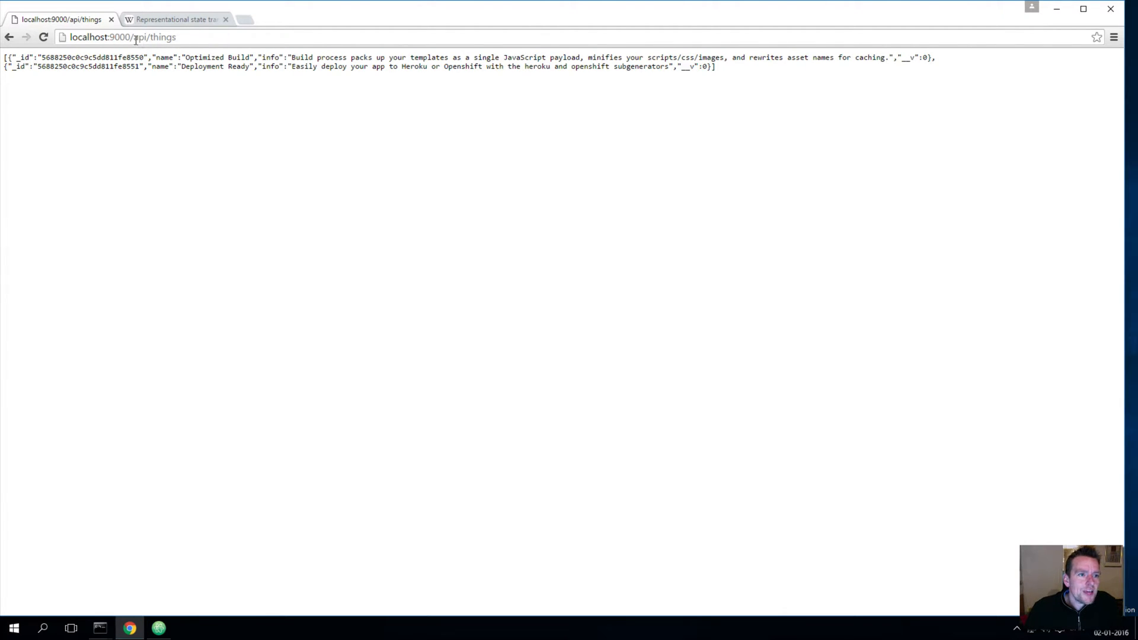
double_click(140, 37)
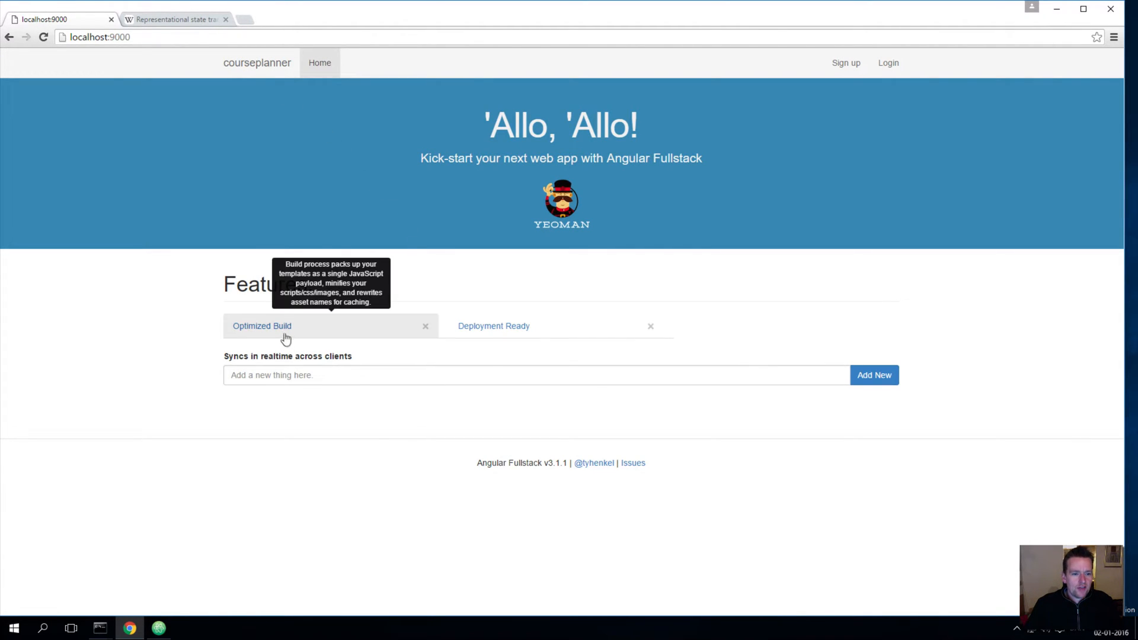
mouse_move(493, 325)
text(/)
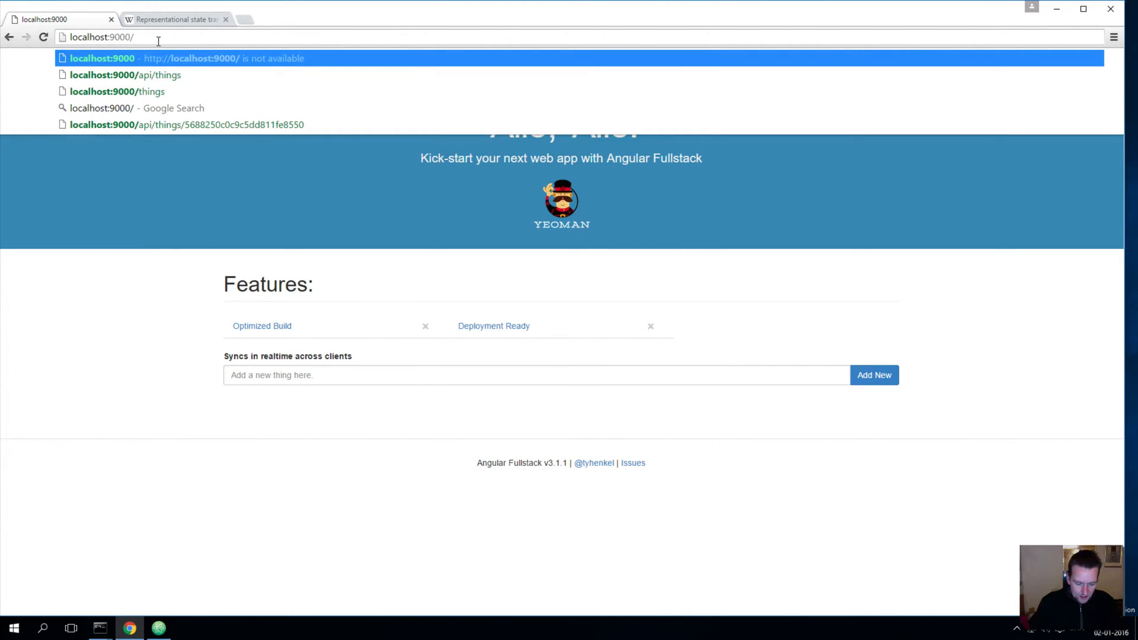
text(api/thinng)
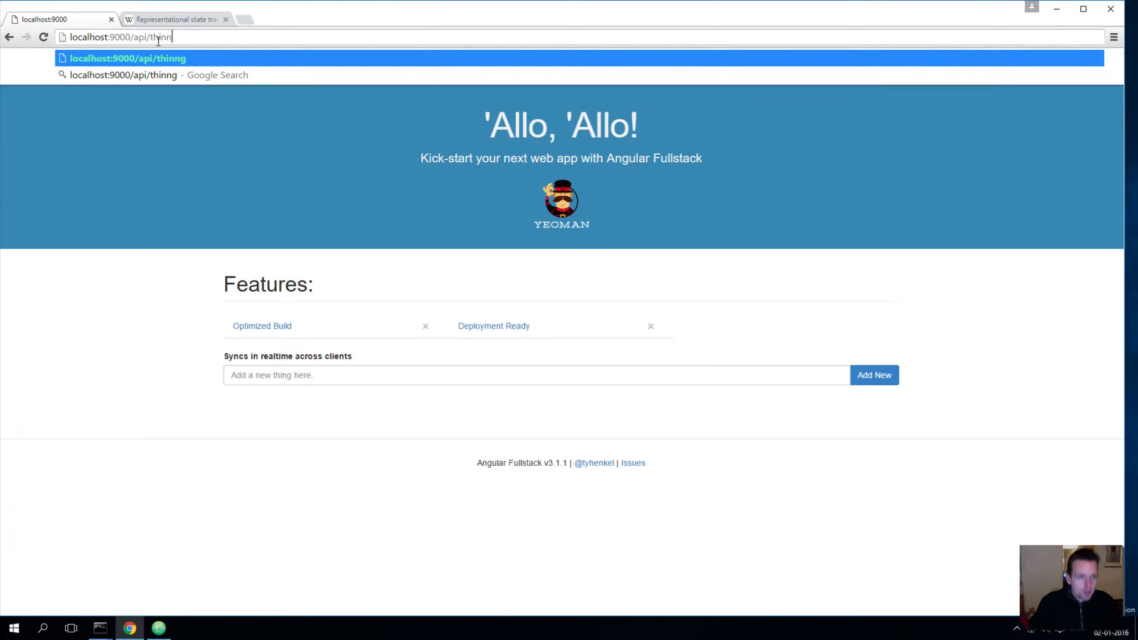
text(things)
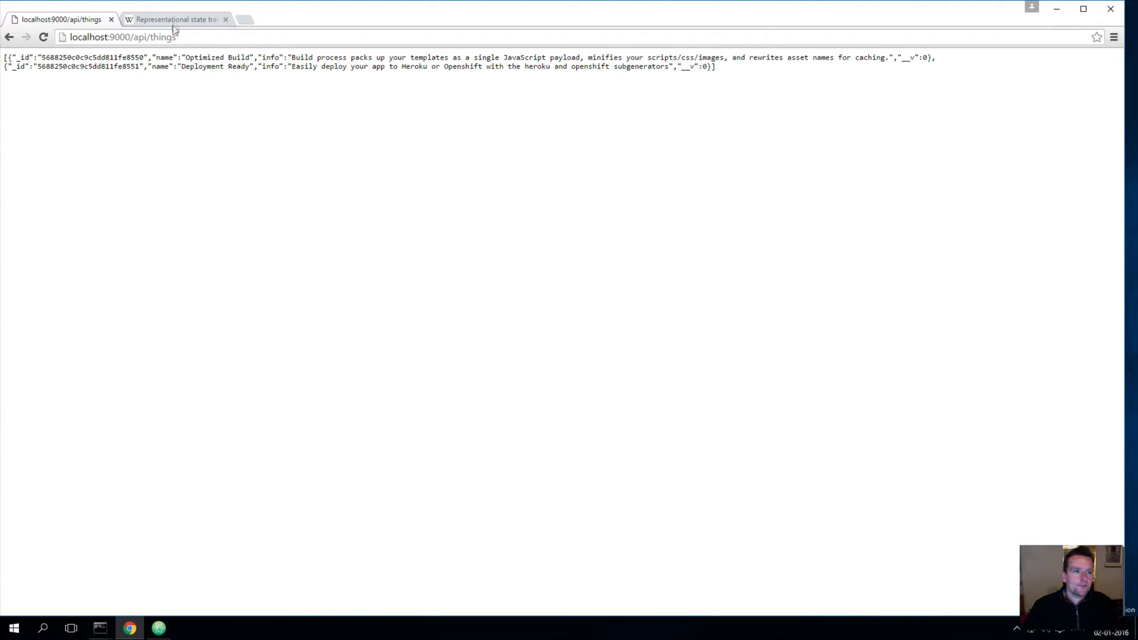
click(124, 37)
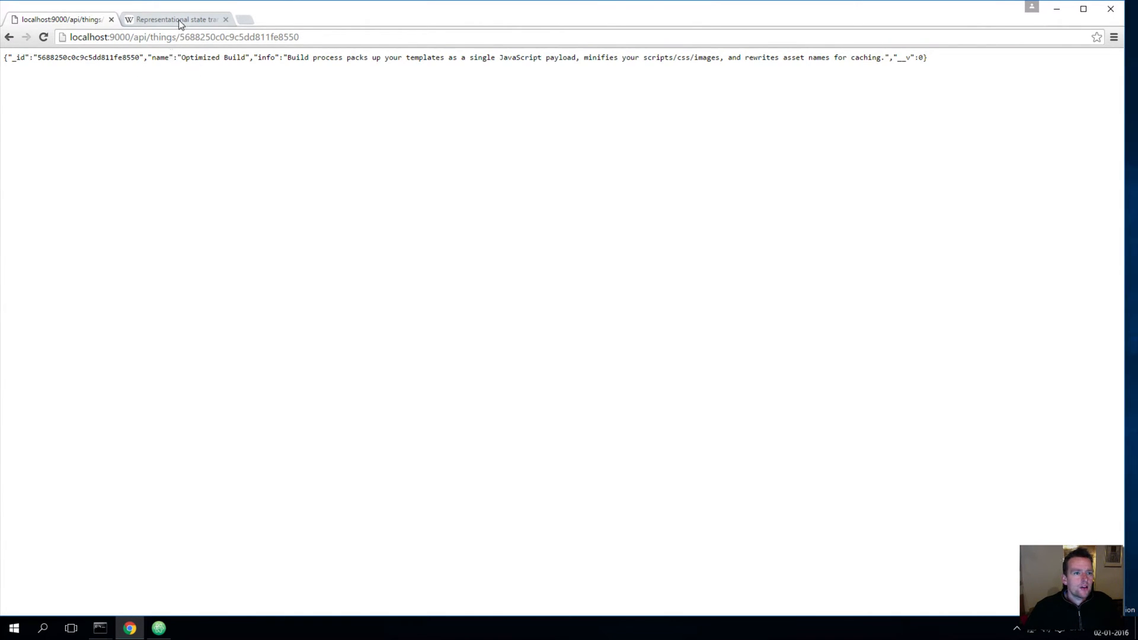
Step: Review the REST methods table on Wikipedia, then start a new empty browser tab
click(174, 19)
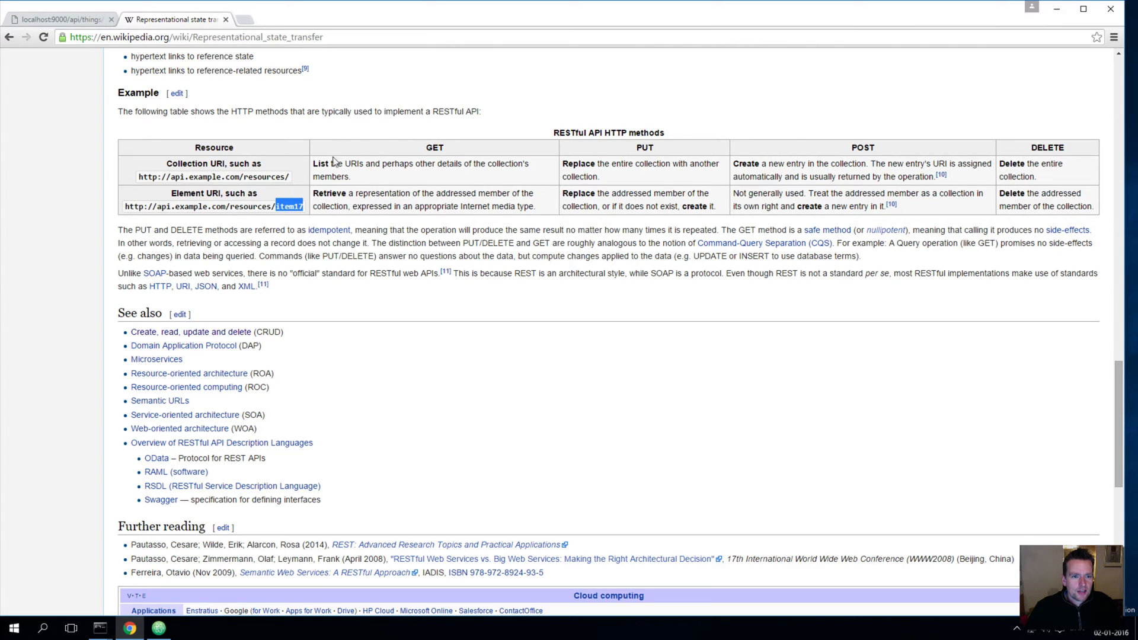
mouse_move(396, 128)
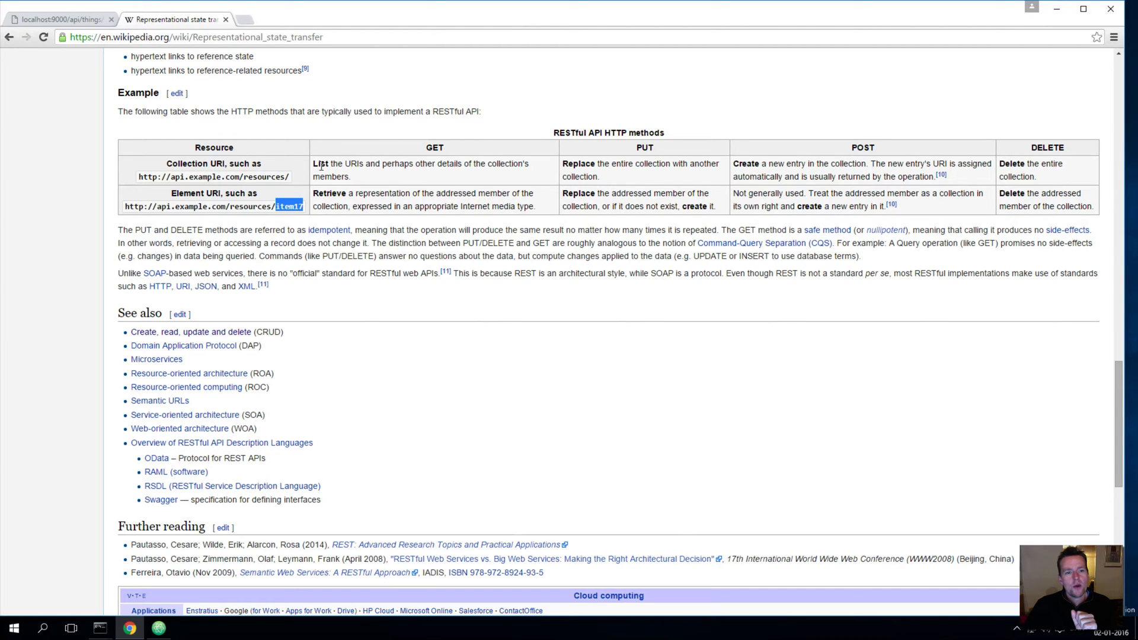
mouse_move(490, 167)
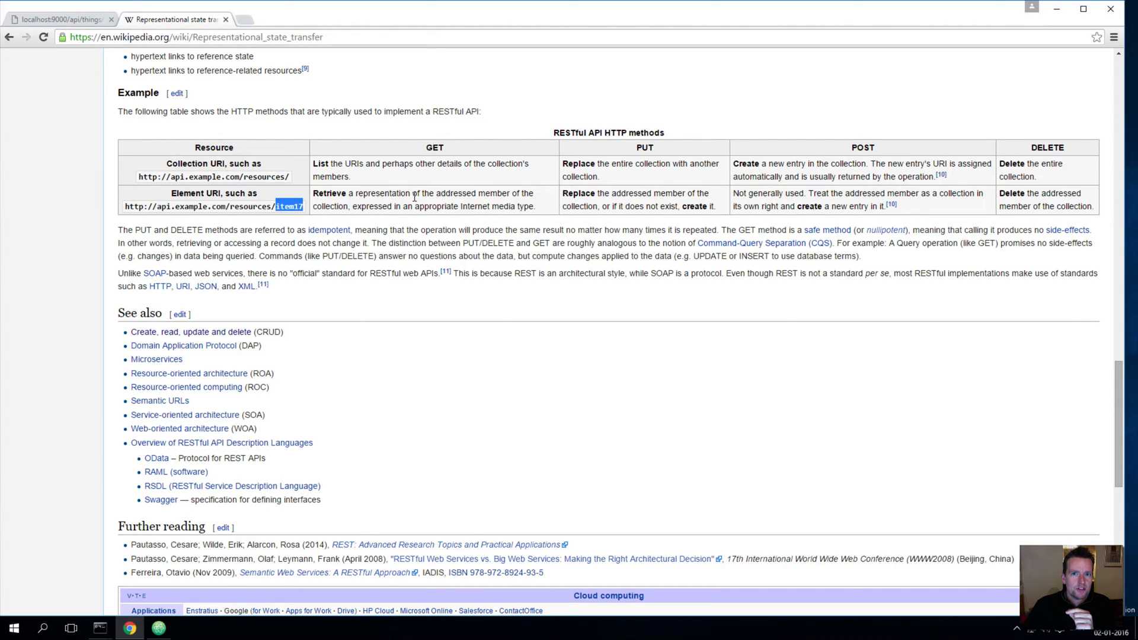
click(58, 19)
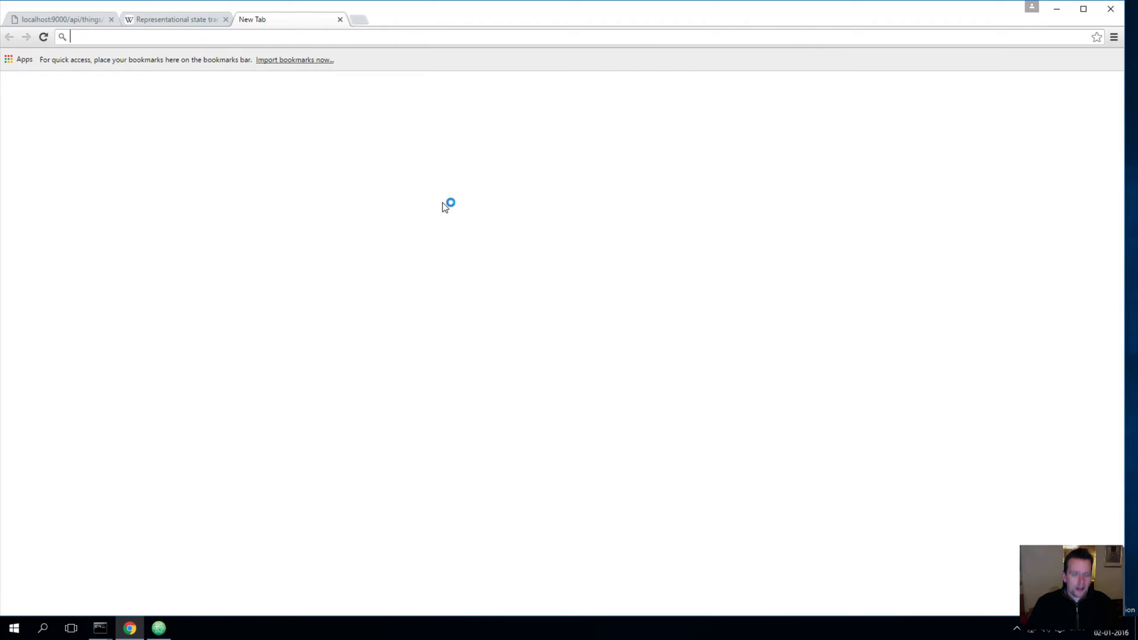
Step: Search Google for 'postman', reach its Chrome Web Store page and launch the app
text(postman)
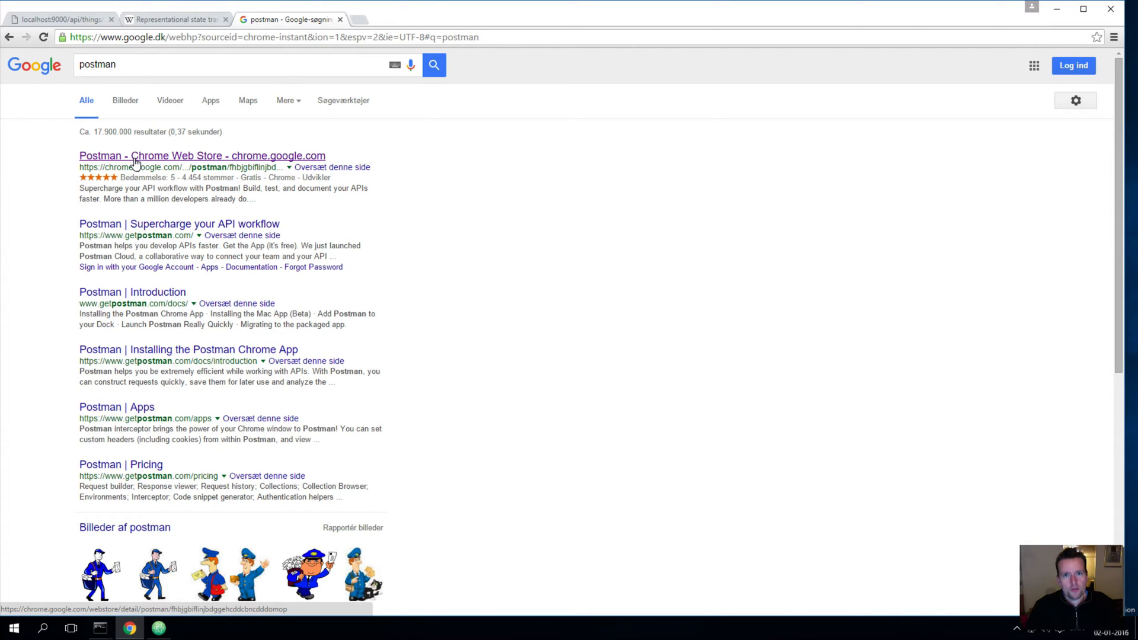
click(201, 155)
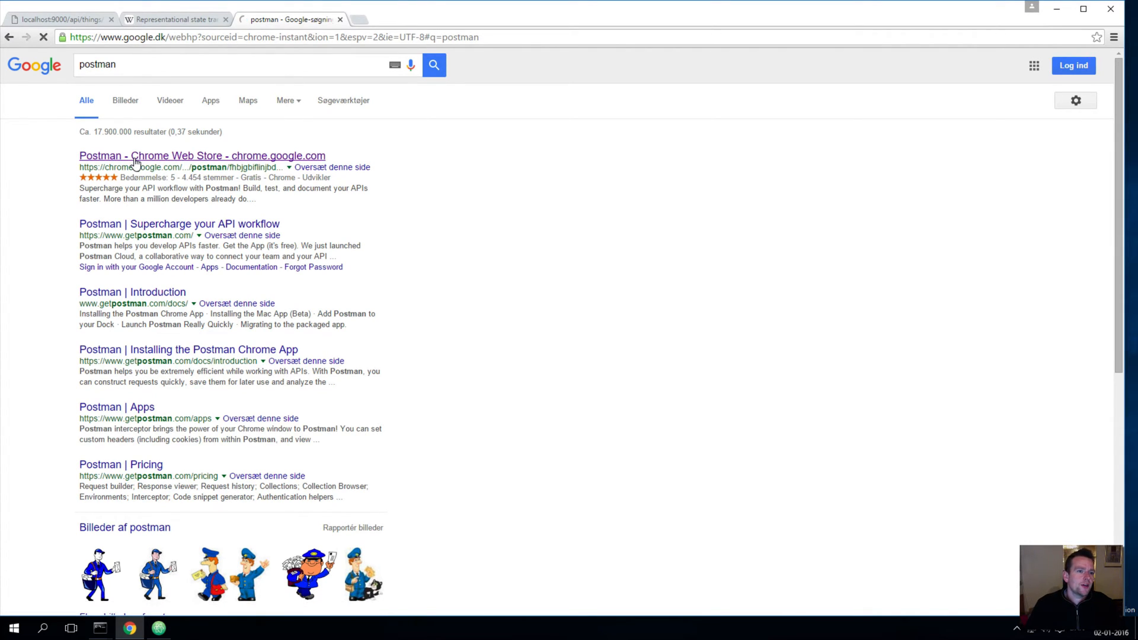
click(202, 155)
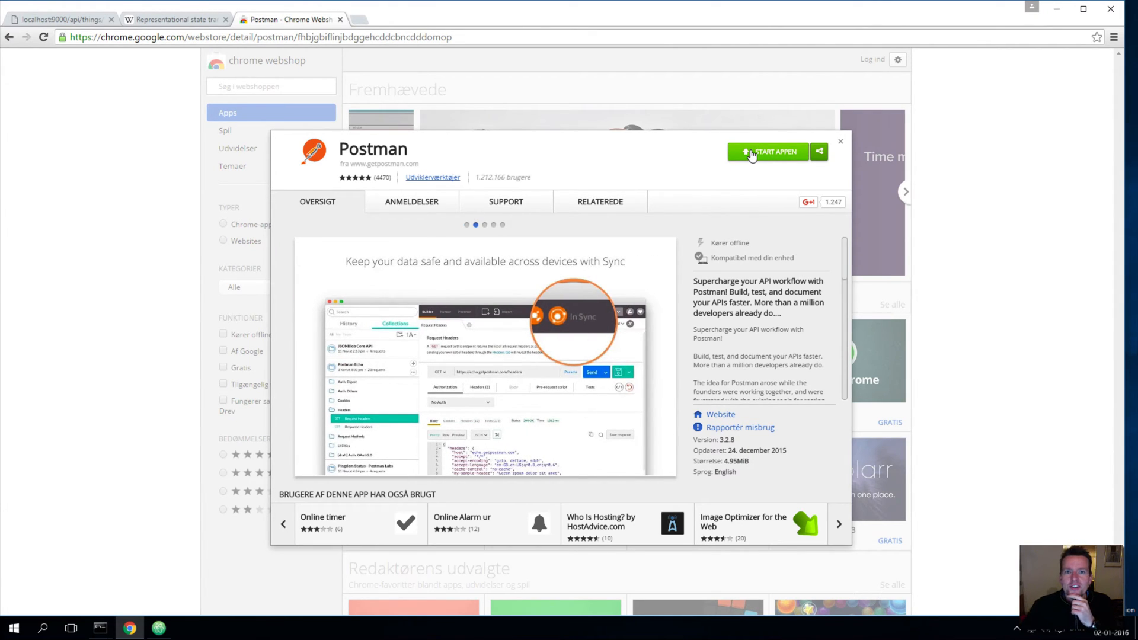
mouse_move(765, 172)
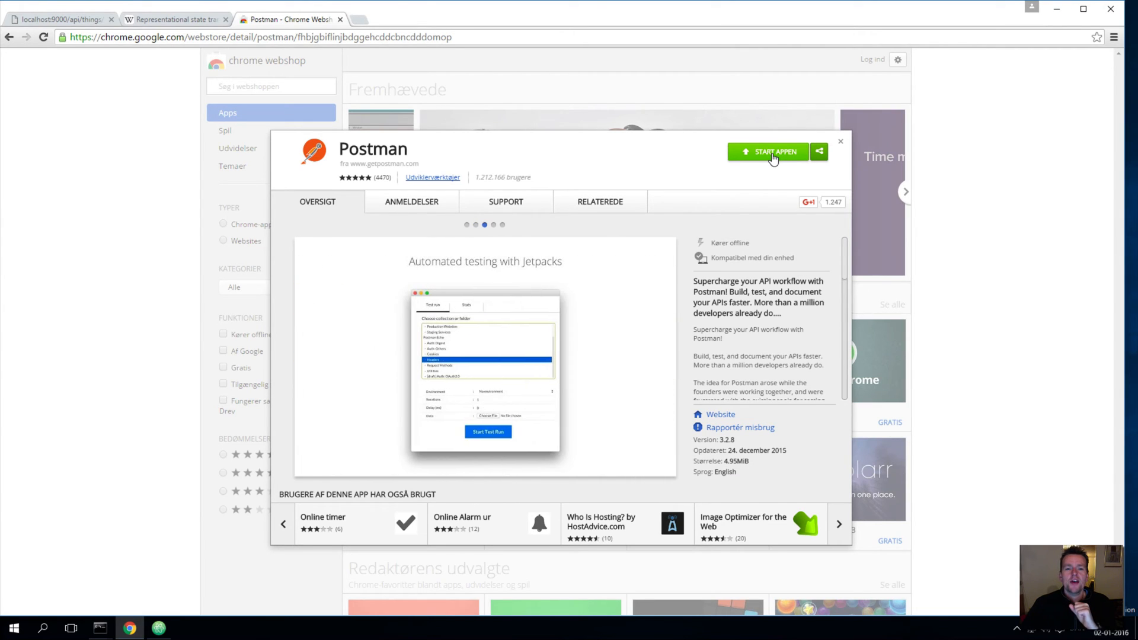
click(769, 152)
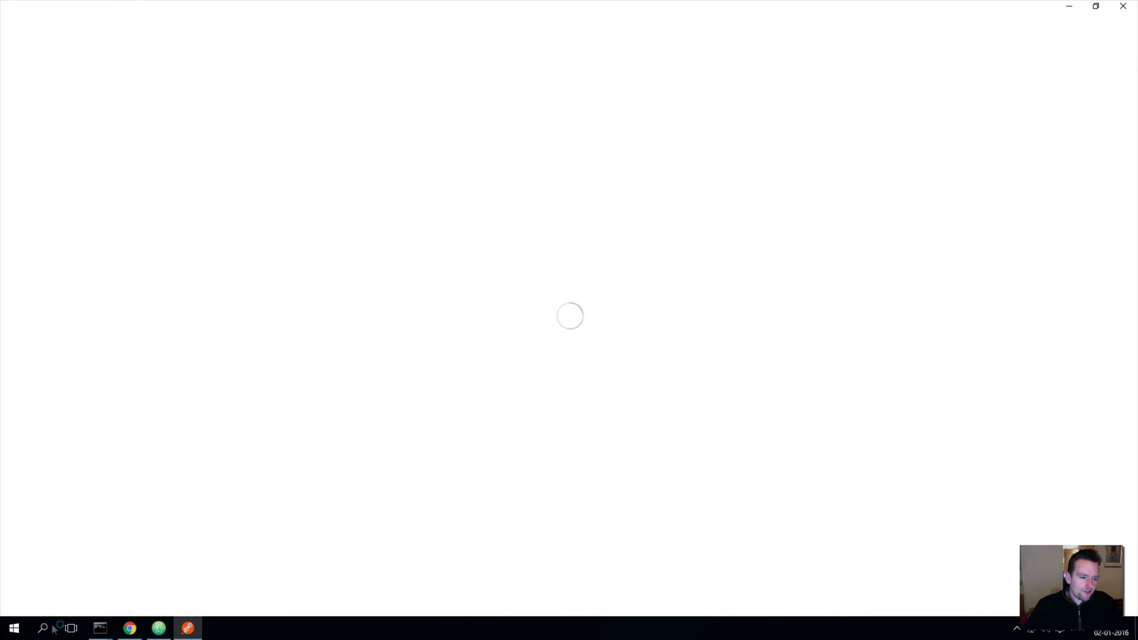
Step: Find Postman through Windows system search by typing 'postn'
click(43, 629)
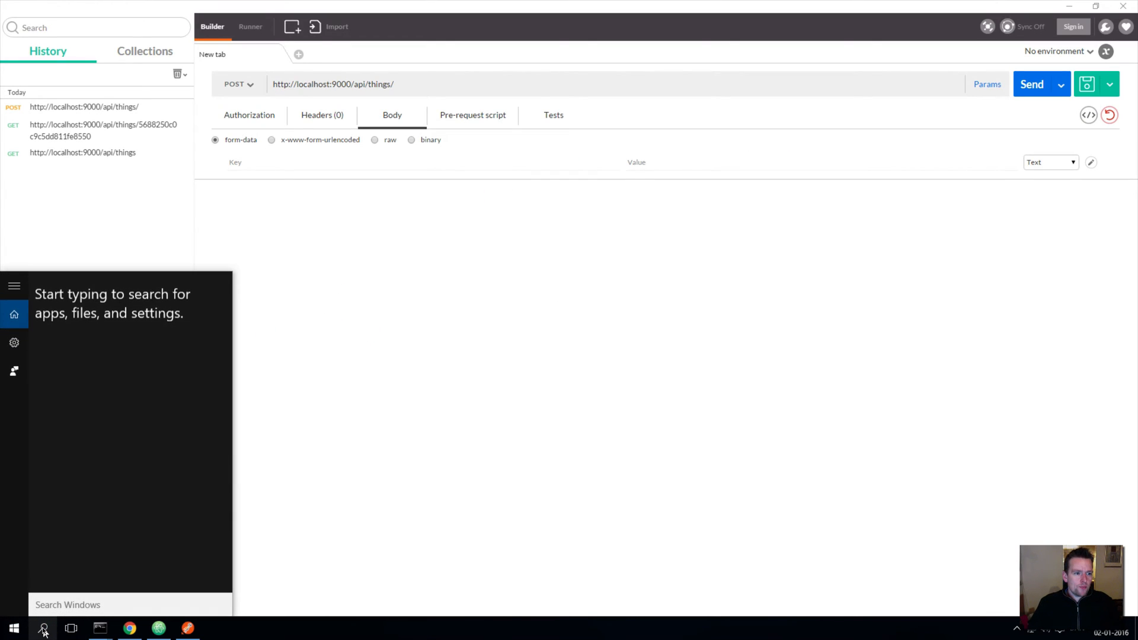
text(postn)
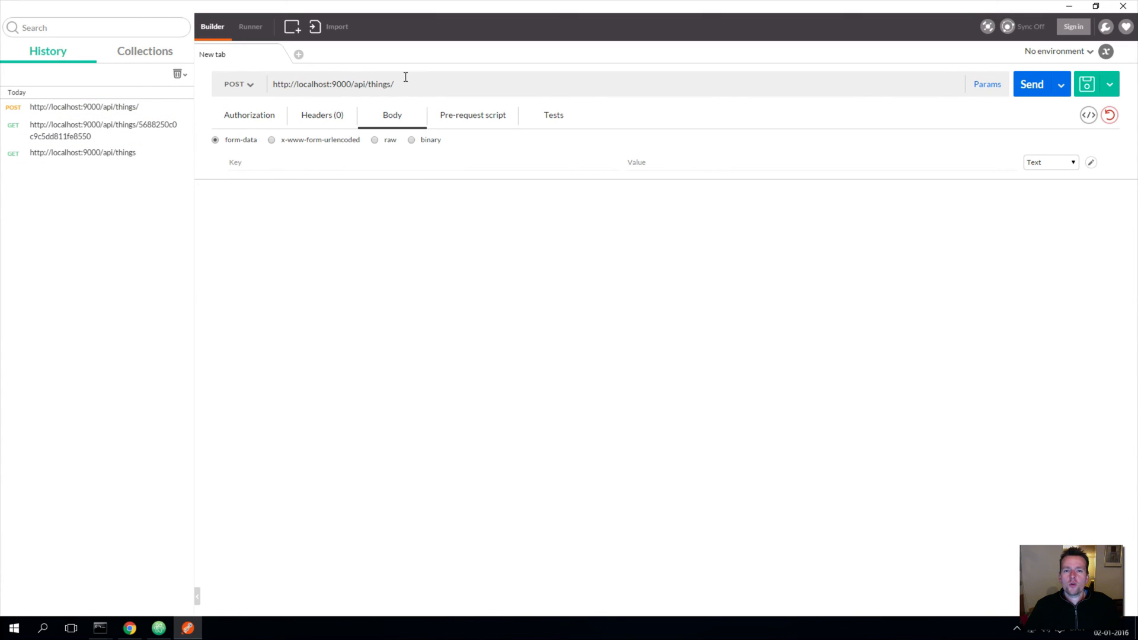
mouse_move(460, 36)
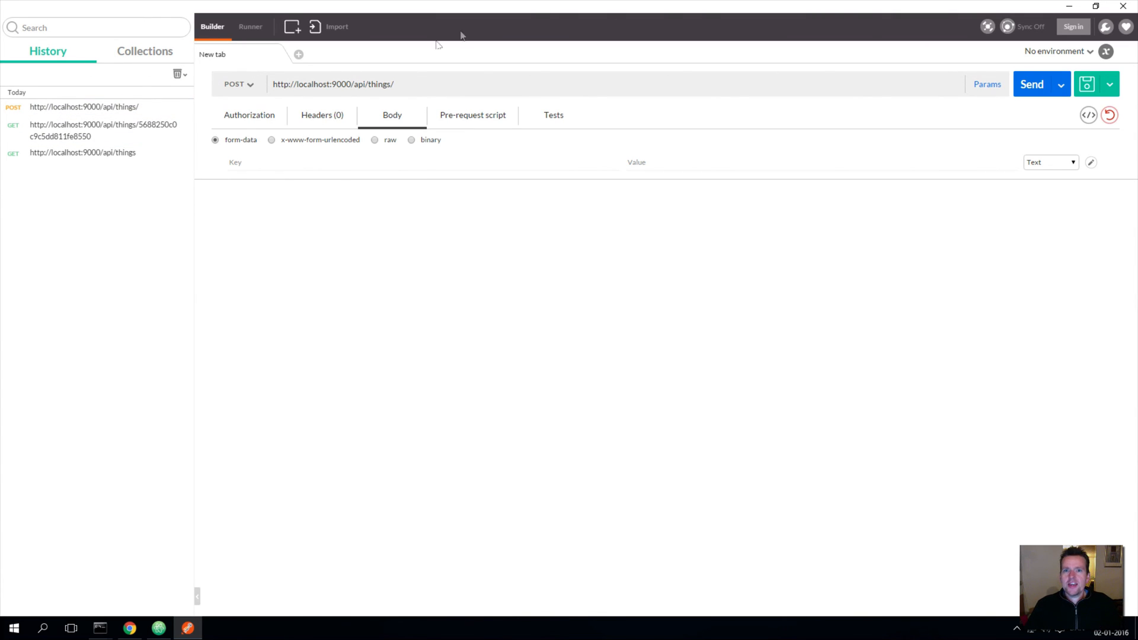
mouse_move(591, 346)
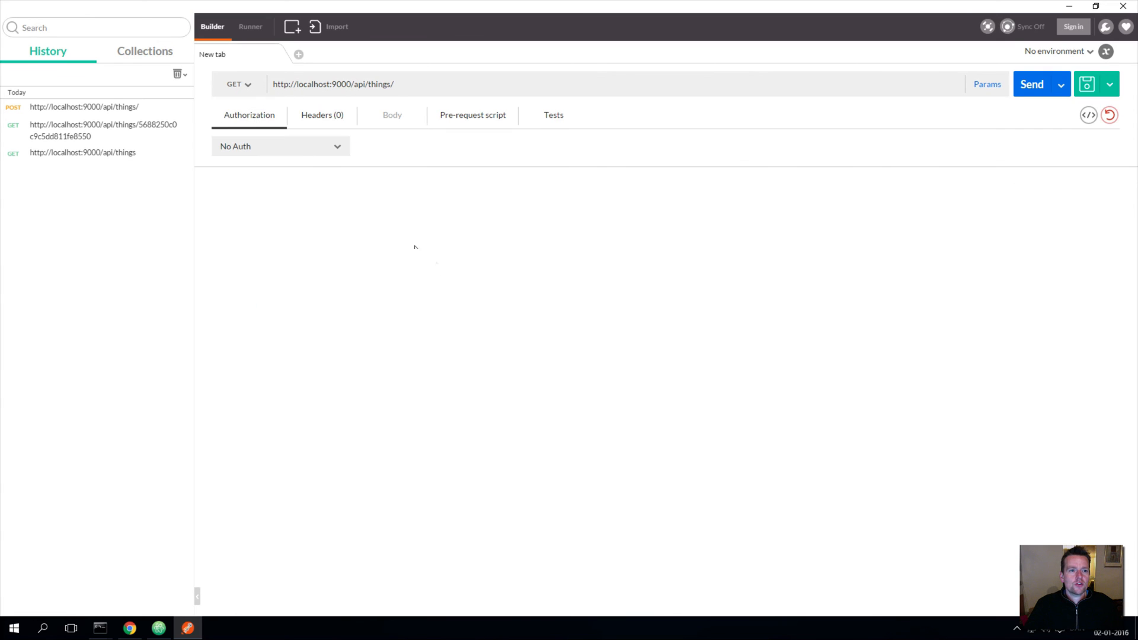
mouse_move(550, 272)
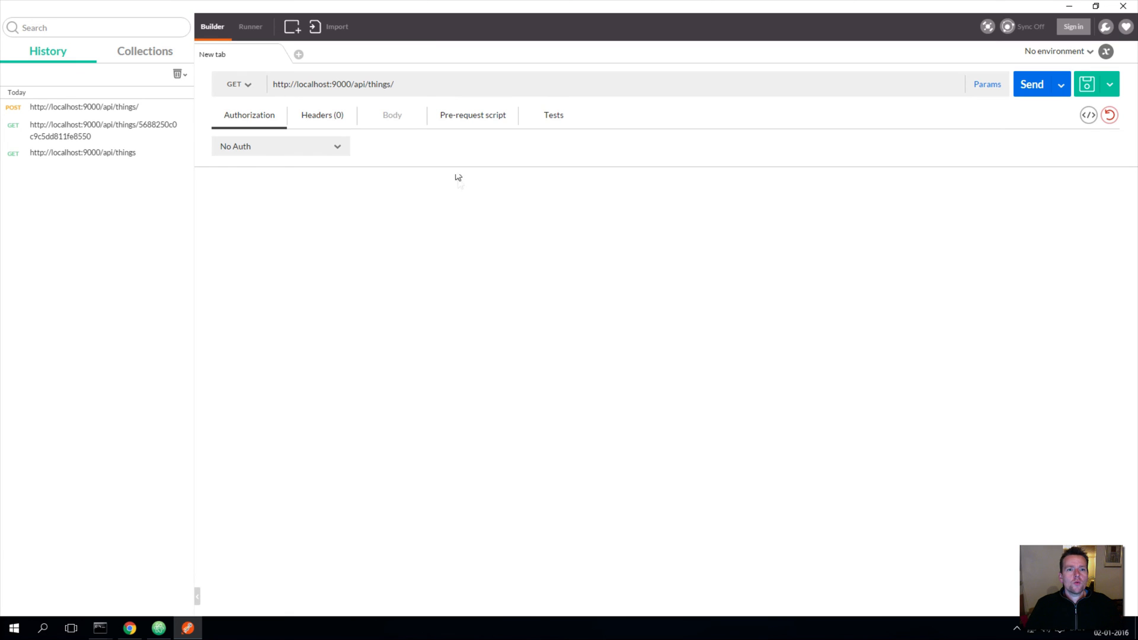
Step: Send GET localhost:9000/api/things for all things, then GET by the first _id for Optimized Build
double_click(379, 83)
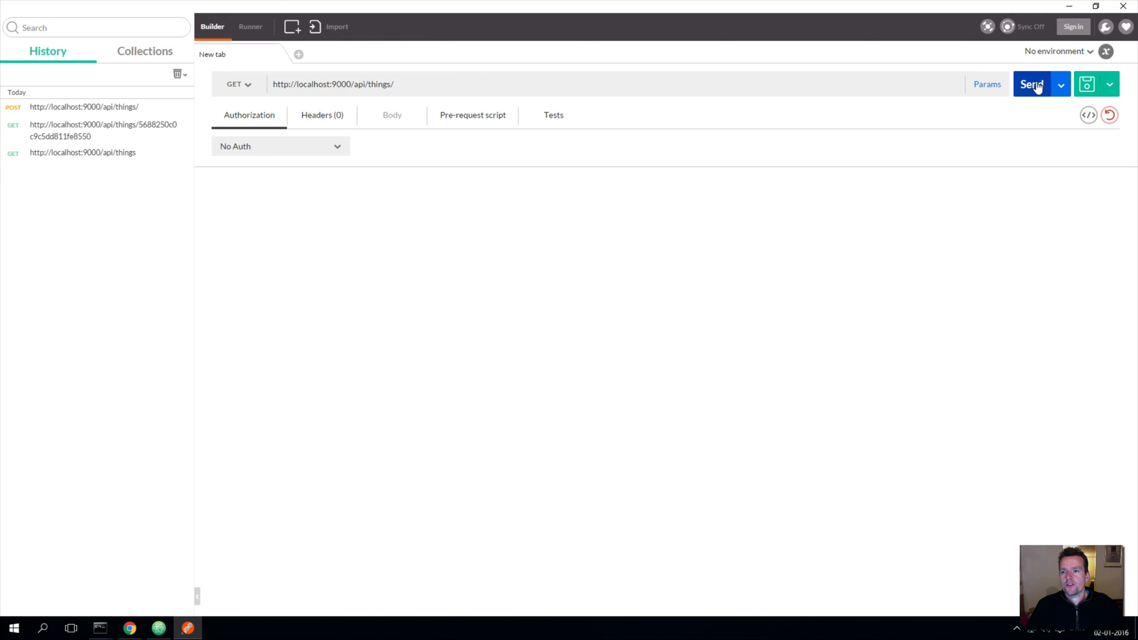
click(1030, 84)
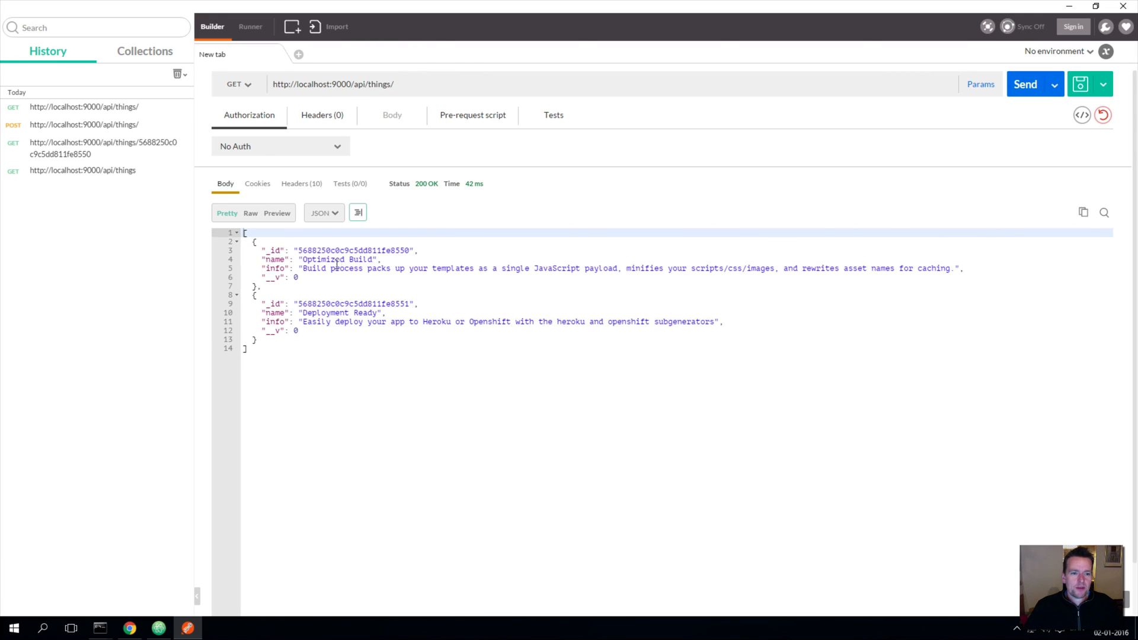
double_click(355, 251)
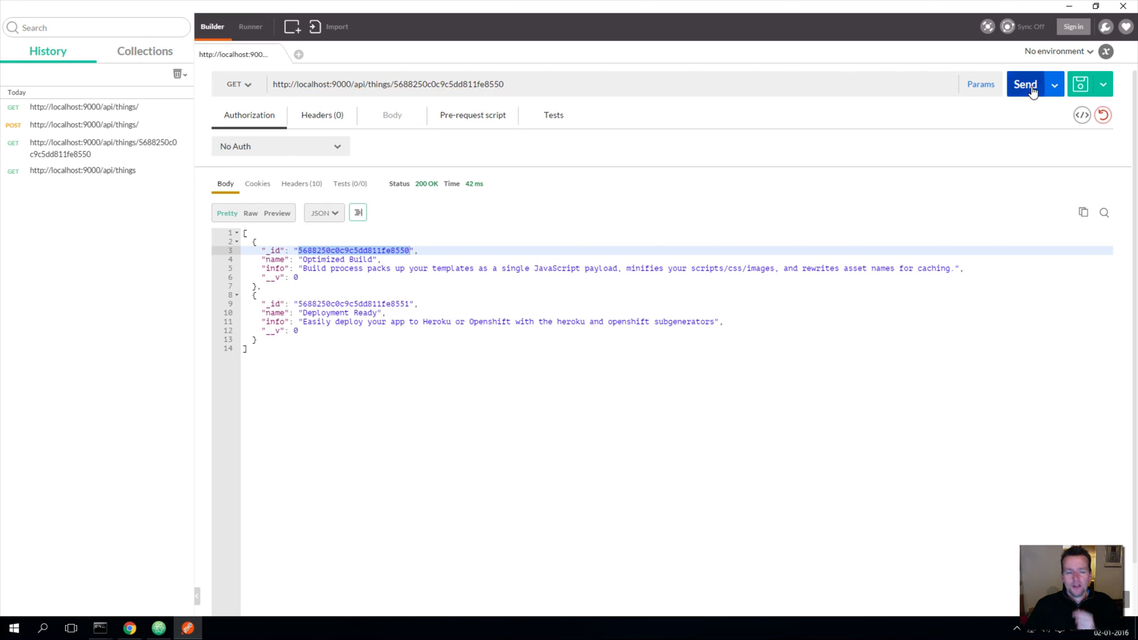
click(1025, 84)
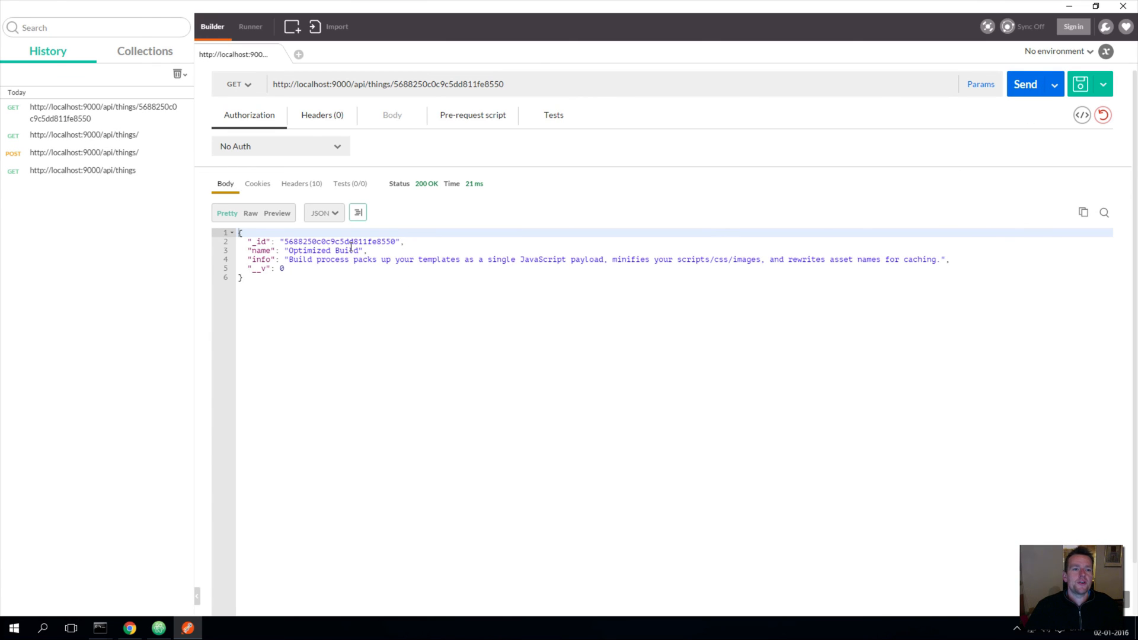